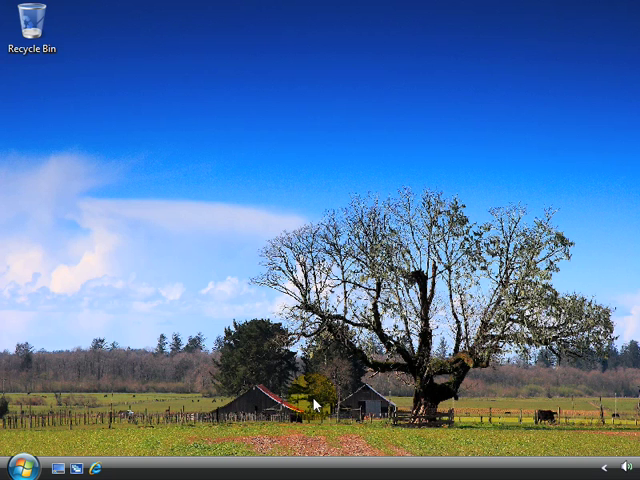
Search the Start menu for 'windows meetings' to find Windows Meeting Space
{"action": "left_click", "coordinate": [13, 468]}
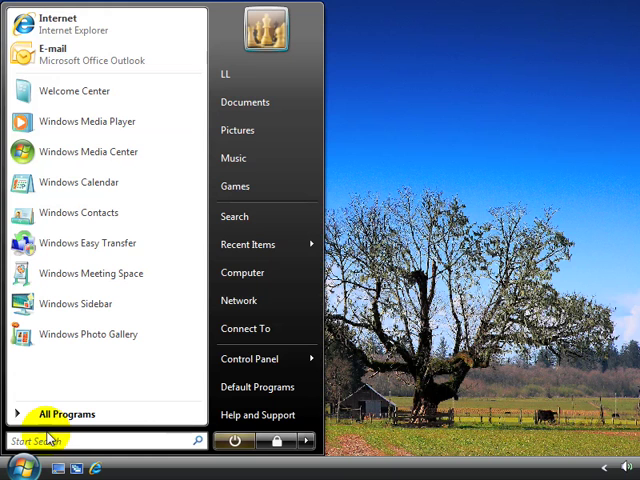
{"action": "left_click", "coordinate": [90, 441]}
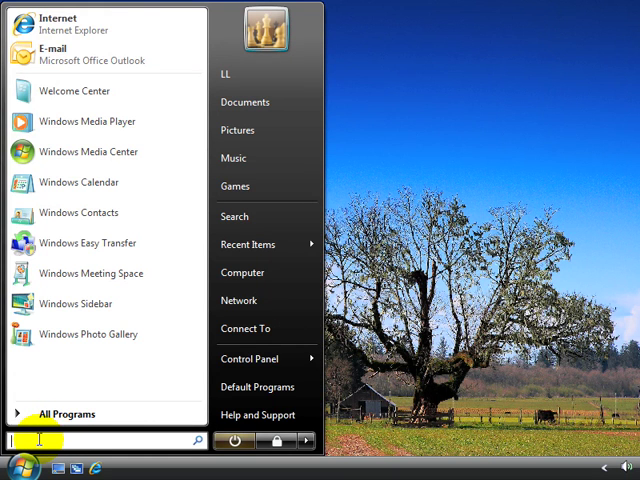
{"action": "type", "text": "windows meetings"}
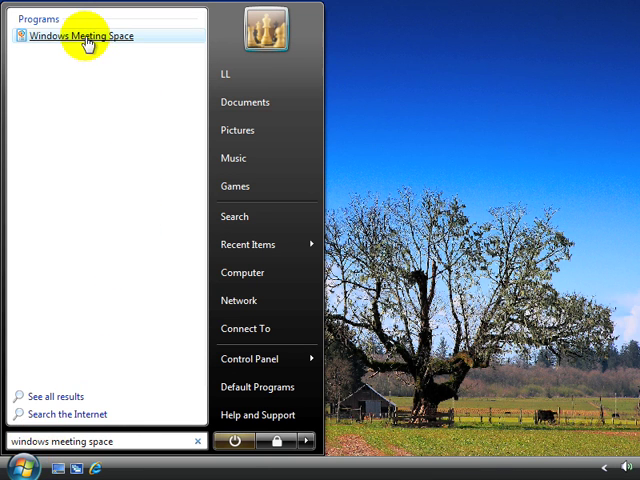
Launch Windows Meeting Space, continue setup, approve User Account Control, and accept People Near Me settings
{"action": "left_click", "coordinate": [97, 36]}
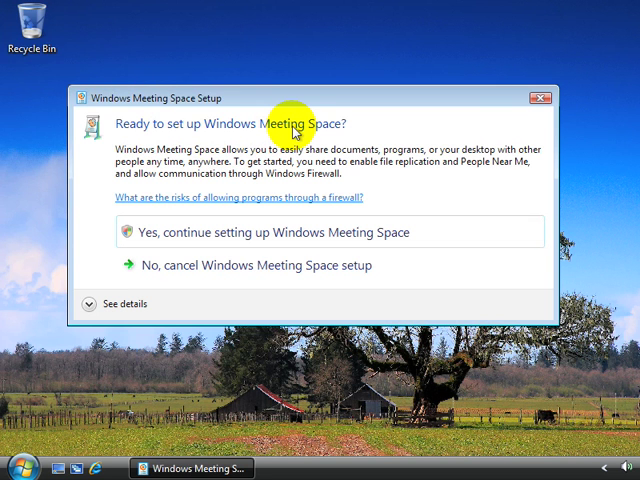
{"action": "mouse_move", "coordinate": [284, 140]}
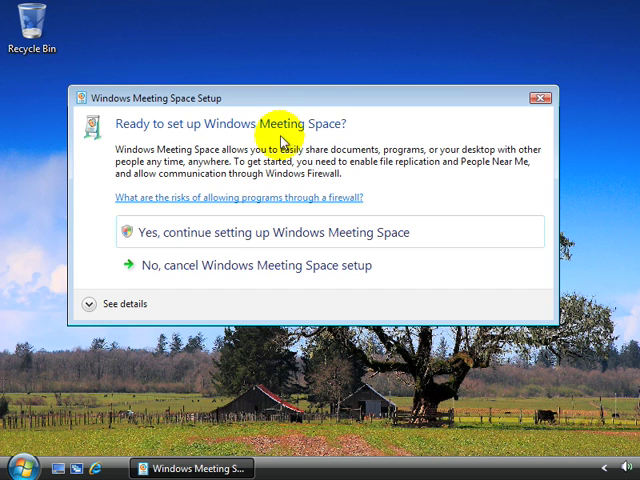
{"action": "mouse_move", "coordinate": [398, 179]}
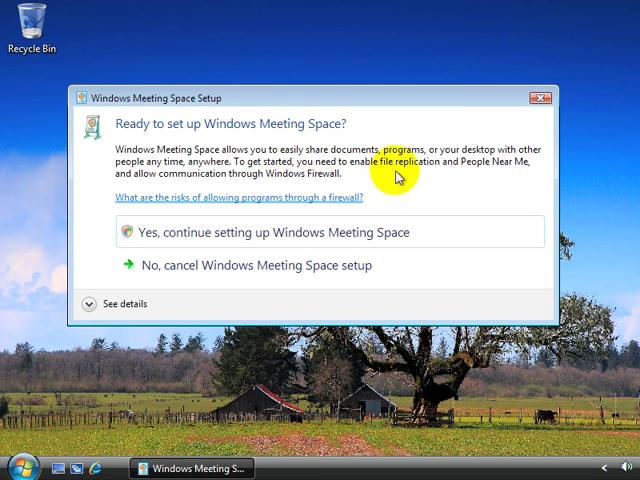
{"action": "mouse_move", "coordinate": [523, 182]}
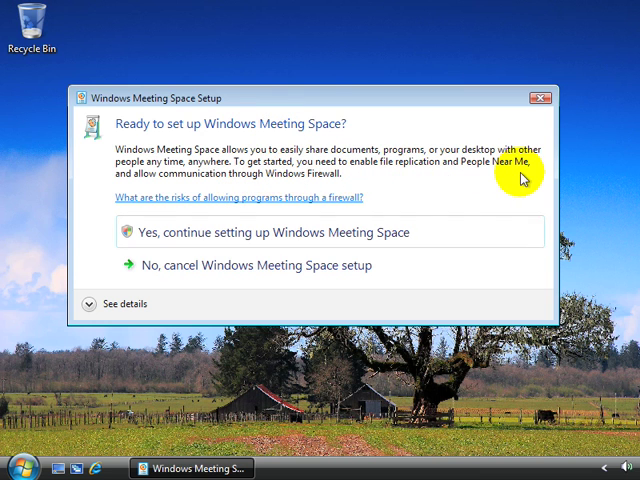
{"action": "mouse_move", "coordinate": [288, 188]}
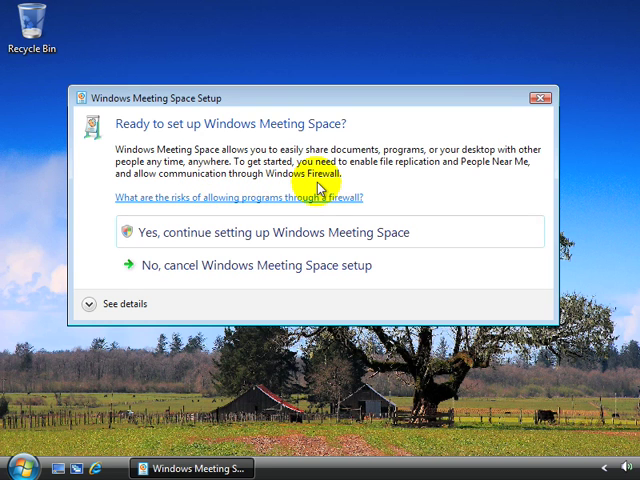
{"action": "mouse_move", "coordinate": [216, 241]}
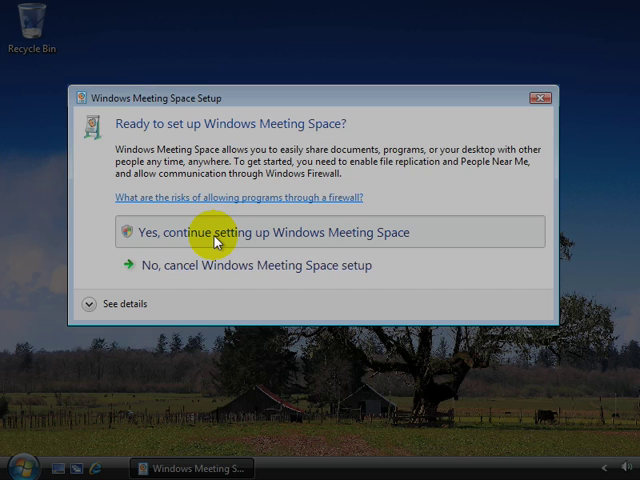
{"action": "left_click", "coordinate": [270, 231]}
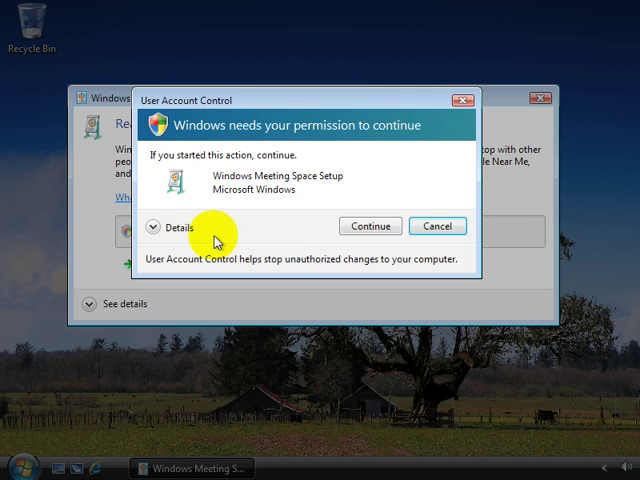
{"action": "left_click", "coordinate": [370, 225]}
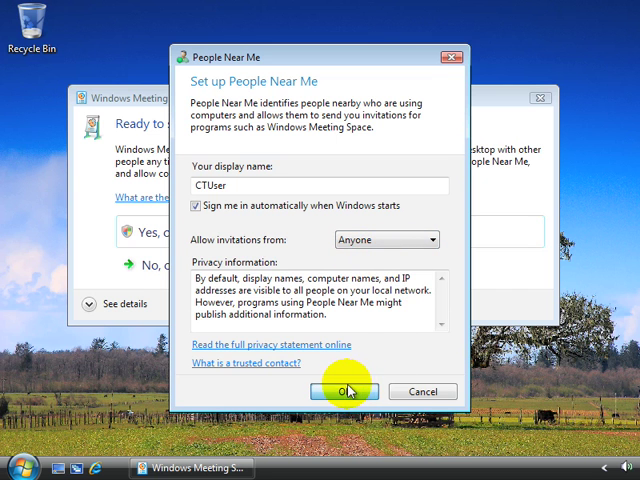
{"action": "left_click", "coordinate": [356, 391]}
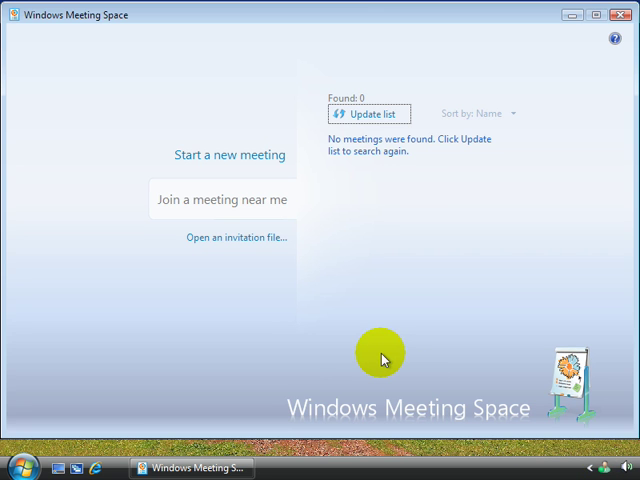
Create a new meeting named 'Meeting One' protected with a password
{"action": "left_click", "coordinate": [228, 154]}
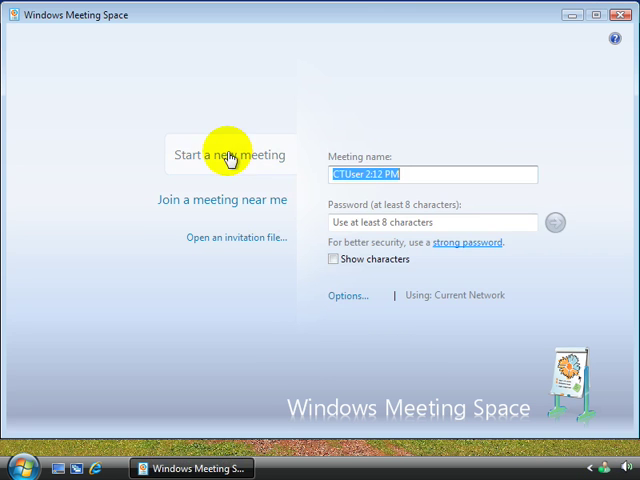
{"action": "type", "text": "Meeting One"}
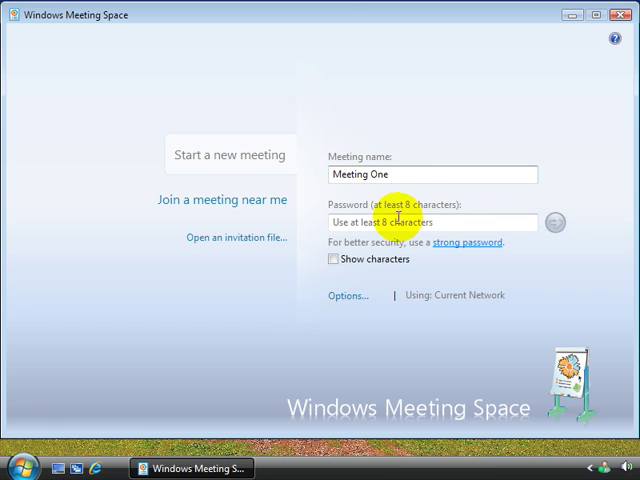
{"action": "type", "text": "•"}
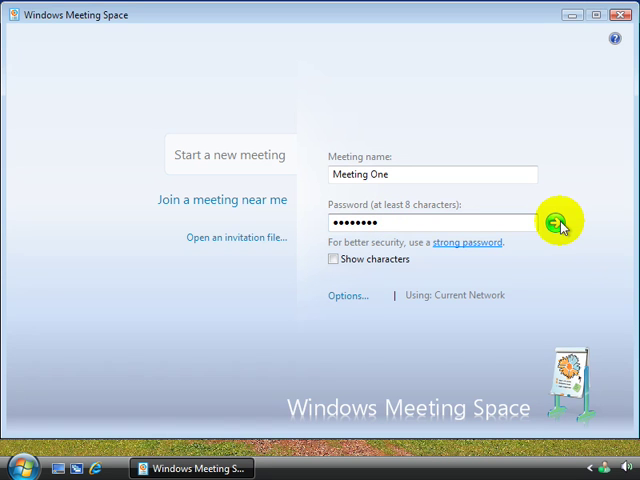
{"action": "mouse_move", "coordinate": [557, 222]}
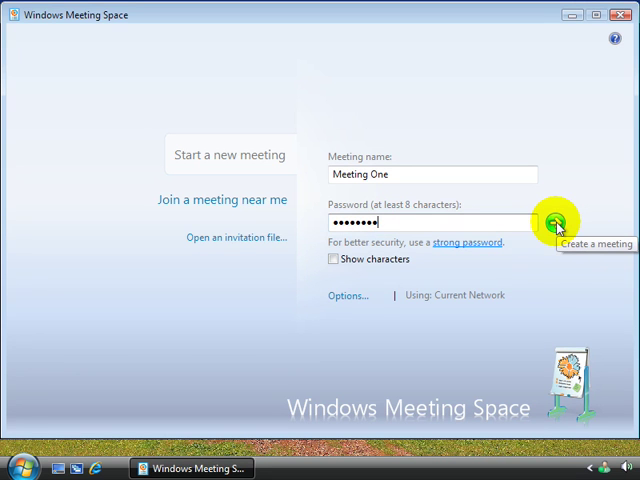
{"action": "left_click", "coordinate": [555, 221]}
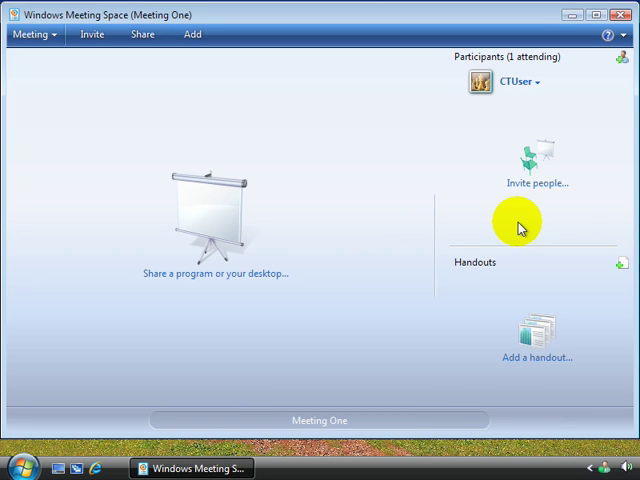
{"action": "mouse_move", "coordinate": [237, 222]}
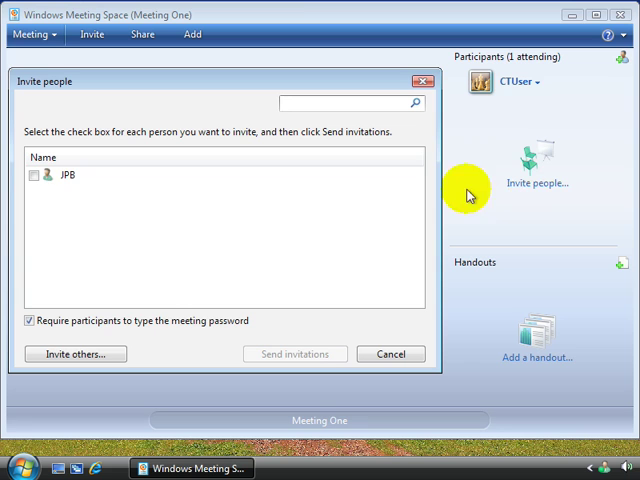
{"action": "mouse_move", "coordinate": [60, 188]}
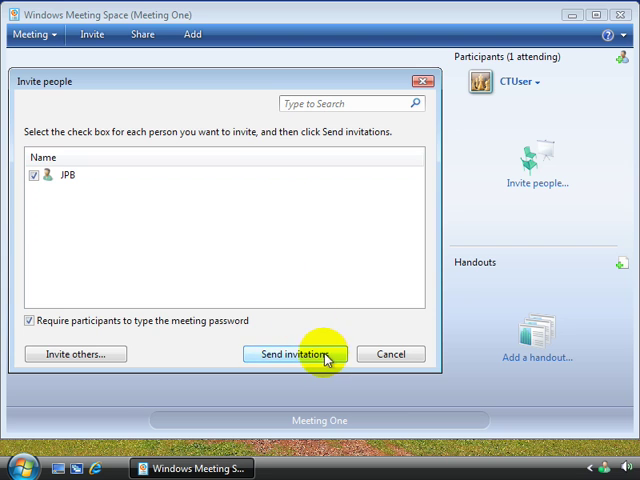
Send the Meeting One invitation to JPB, then view your own status choices
{"action": "left_click", "coordinate": [294, 354]}
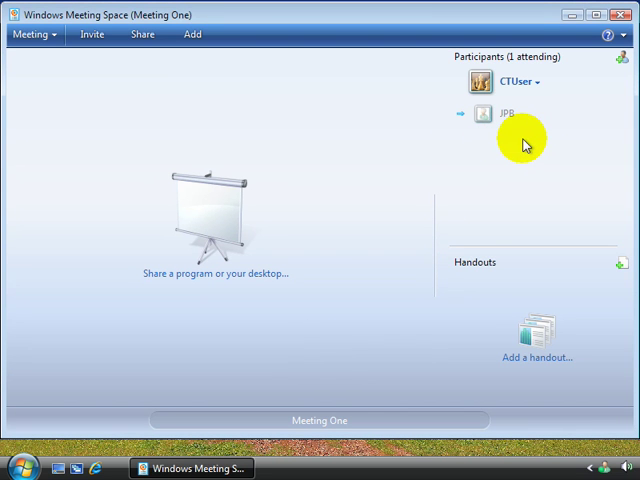
{"action": "mouse_move", "coordinate": [532, 162]}
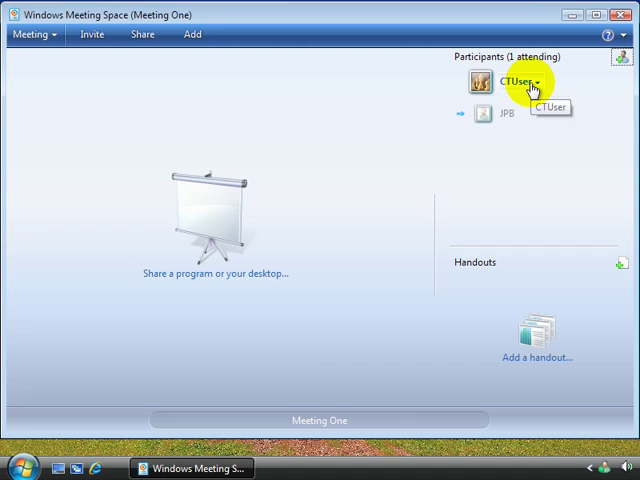
{"action": "left_click", "coordinate": [519, 82]}
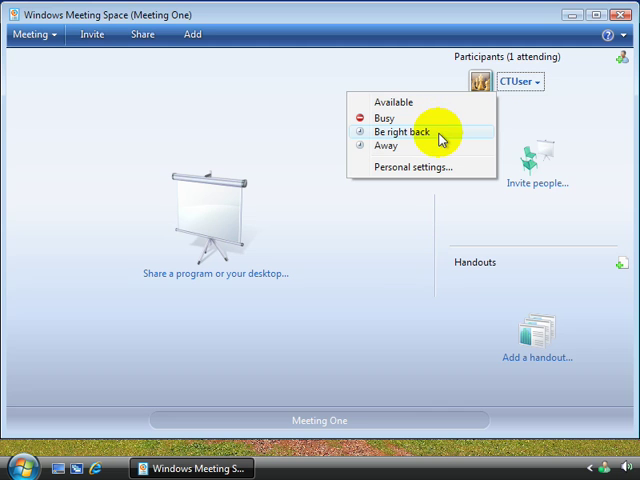
{"action": "mouse_move", "coordinate": [430, 167]}
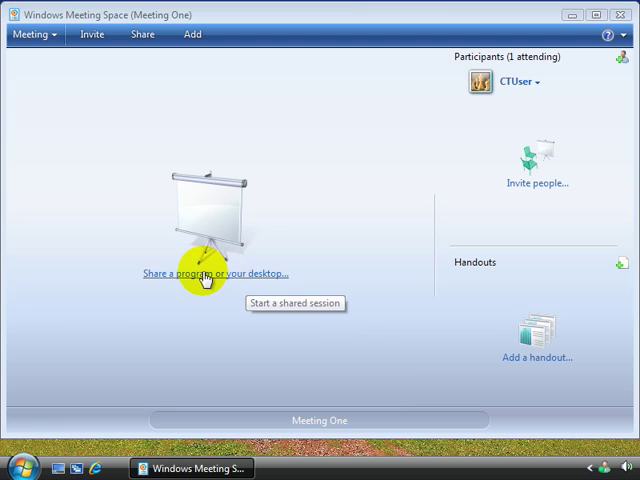
{"action": "left_click", "coordinate": [205, 272]}
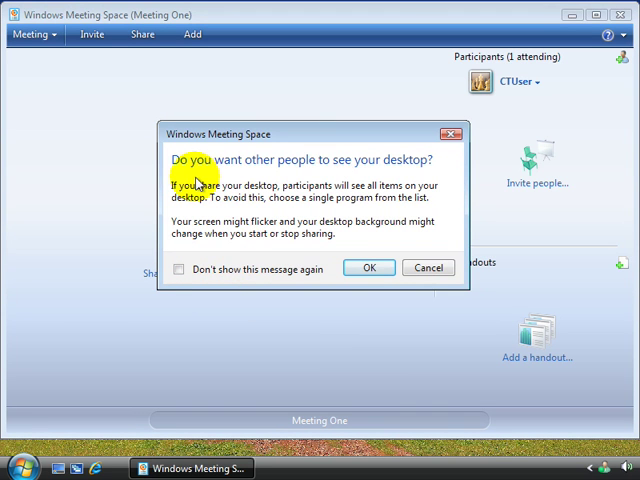
{"action": "mouse_move", "coordinate": [420, 210]}
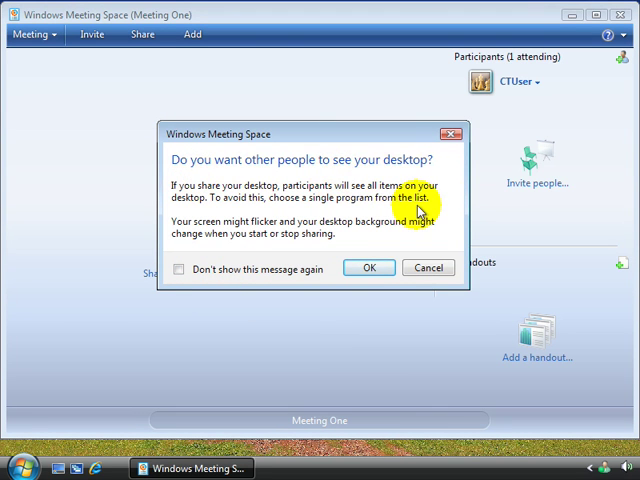
Accept the desktop sharing warning and share the desktop with the meeting
{"action": "left_click", "coordinate": [369, 267]}
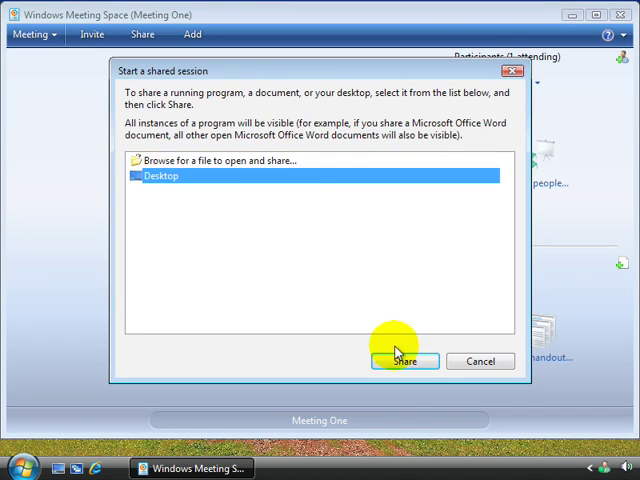
{"action": "left_click", "coordinate": [404, 361]}
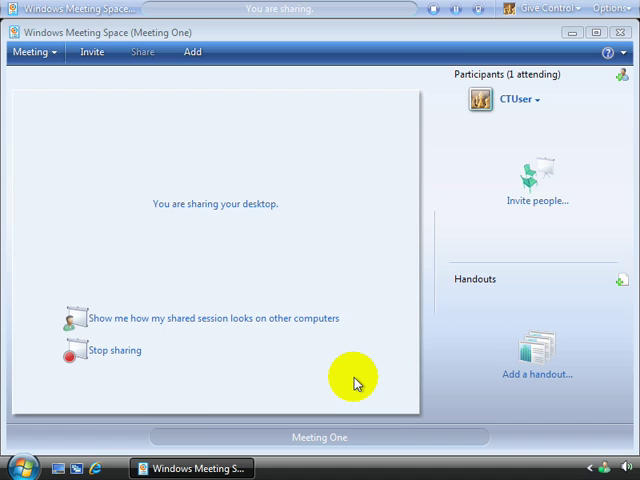
{"action": "mouse_move", "coordinate": [235, 375]}
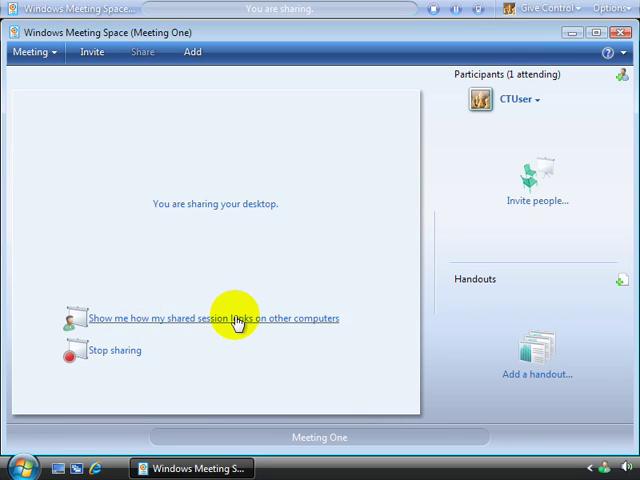
{"action": "left_click", "coordinate": [237, 318]}
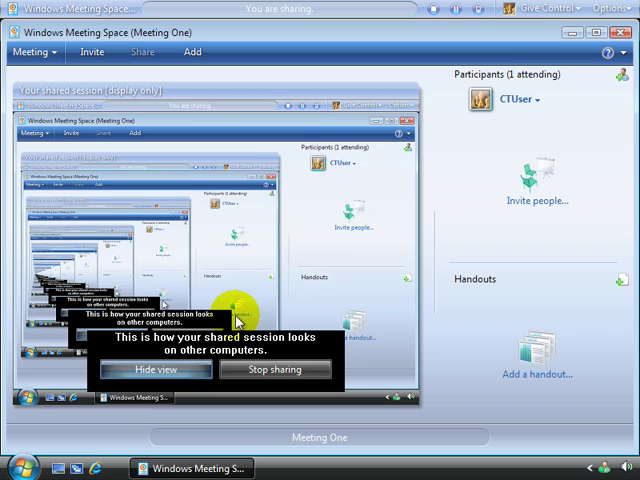
{"action": "mouse_move", "coordinate": [328, 280]}
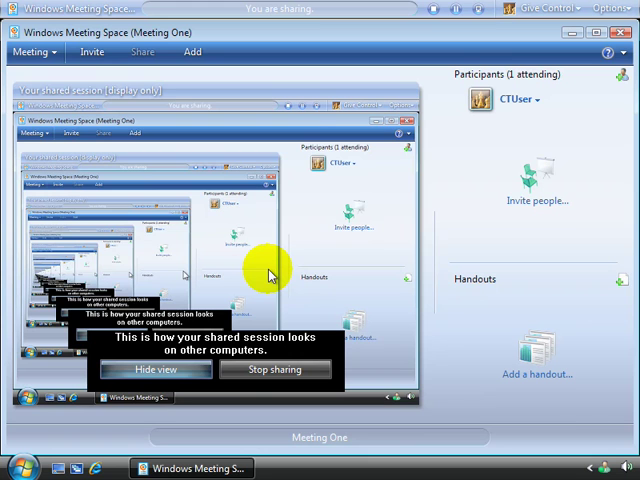
{"action": "left_click", "coordinate": [152, 369]}
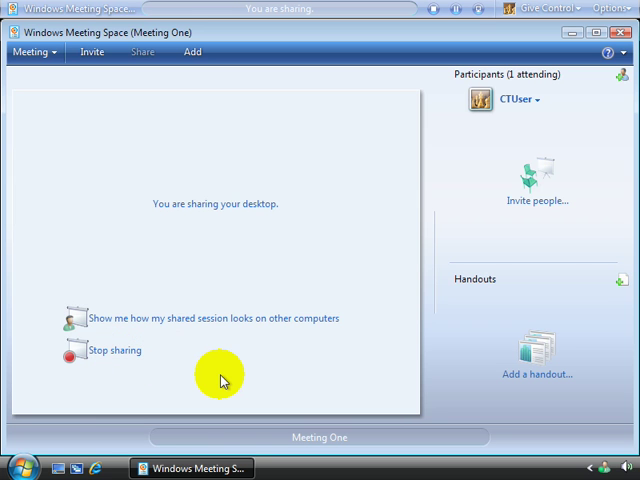
{"action": "mouse_move", "coordinate": [537, 360]}
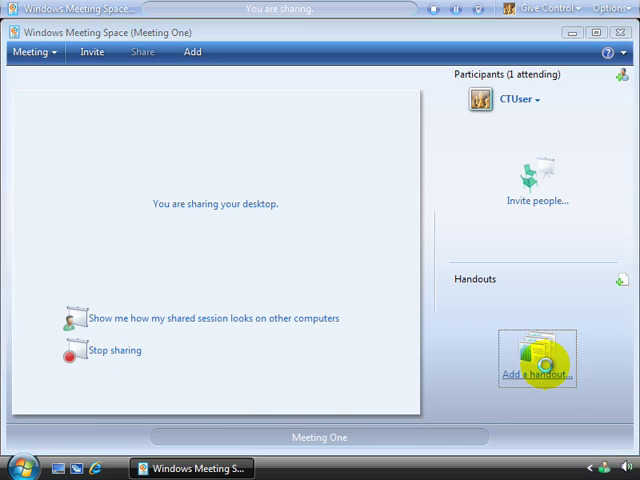
Add 2007_trip.doc from Documents as a meeting handout
{"action": "left_click", "coordinate": [537, 365]}
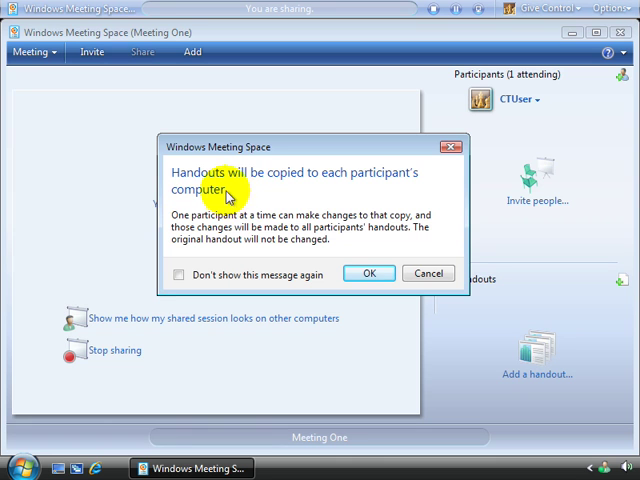
{"action": "mouse_move", "coordinate": [315, 197]}
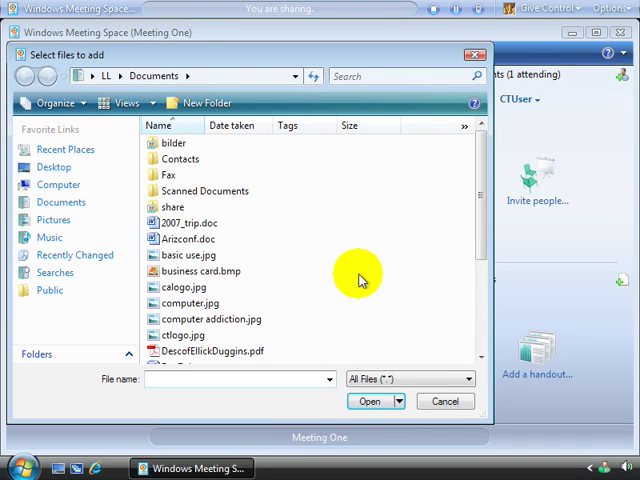
{"action": "mouse_move", "coordinate": [202, 239]}
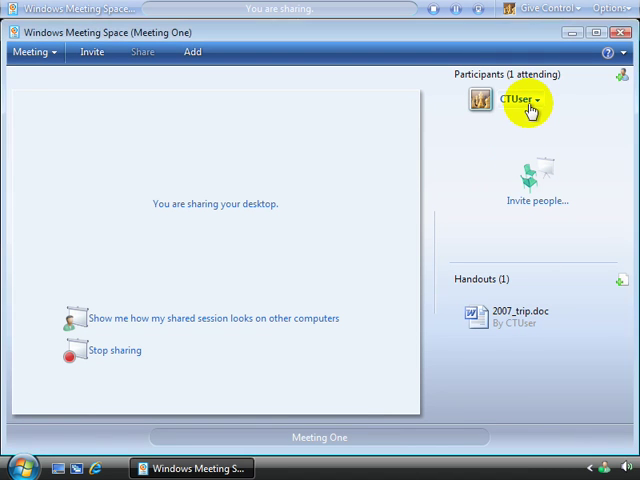
{"action": "left_click", "coordinate": [535, 100]}
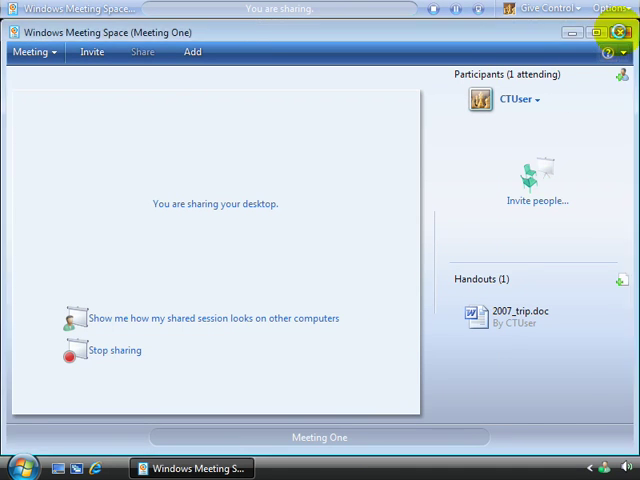
Leave Meeting One and open visibility options for a new meeting
{"action": "left_click", "coordinate": [609, 32]}
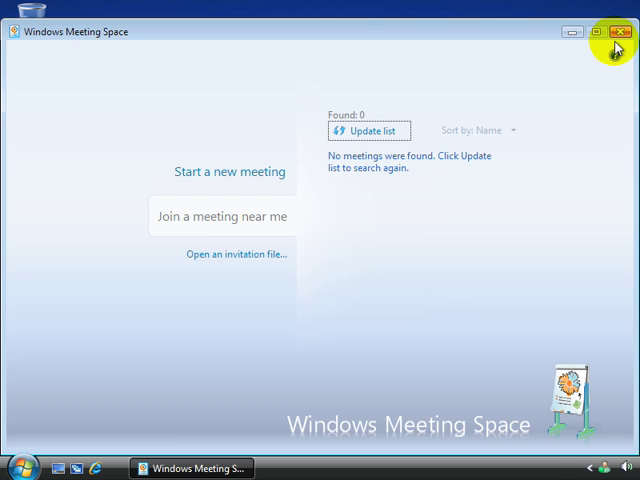
{"action": "mouse_move", "coordinate": [578, 118]}
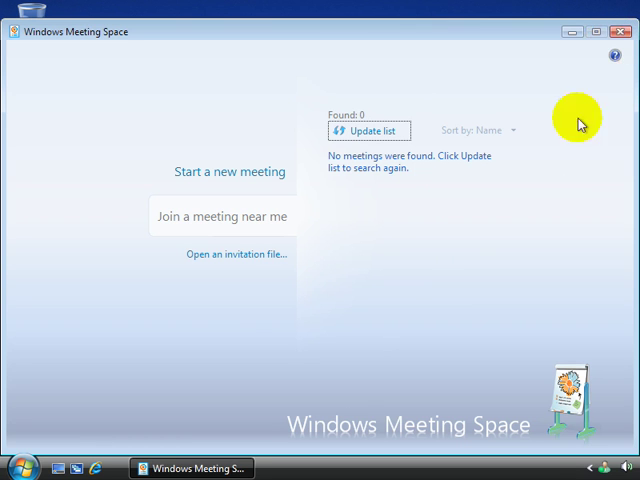
{"action": "left_click", "coordinate": [230, 171]}
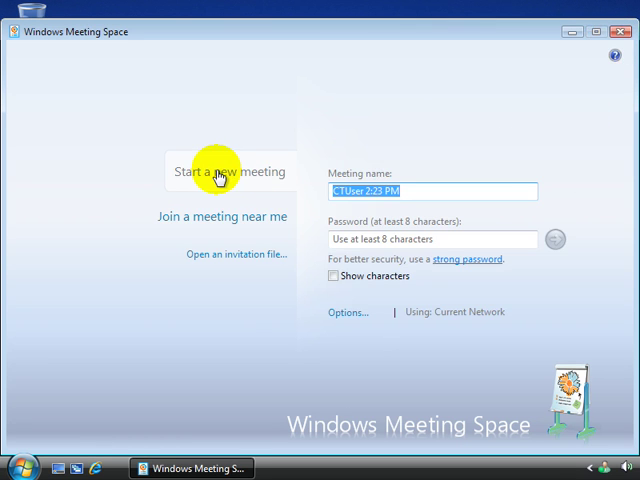
{"action": "mouse_move", "coordinate": [348, 312]}
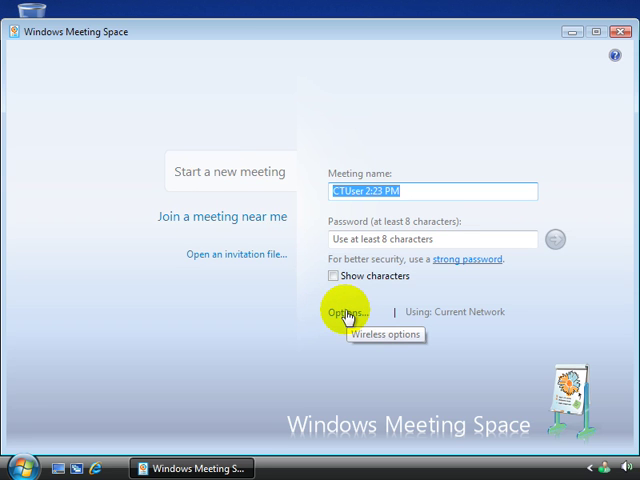
{"action": "left_click", "coordinate": [344, 311]}
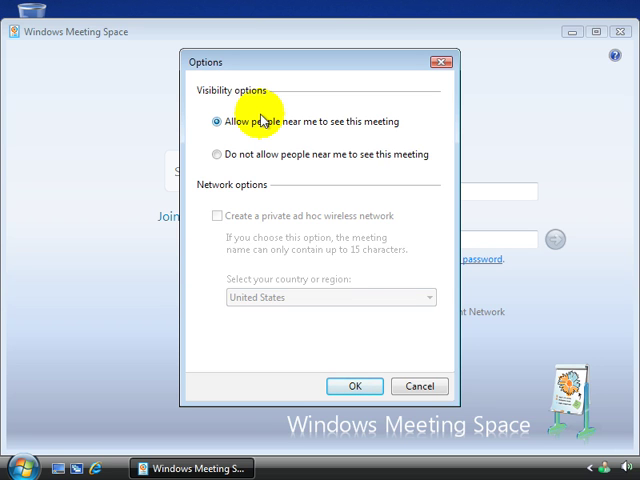
Dismiss the meeting options, browse nearby meetings, then close Windows Meeting Space
{"action": "left_click", "coordinate": [419, 386]}
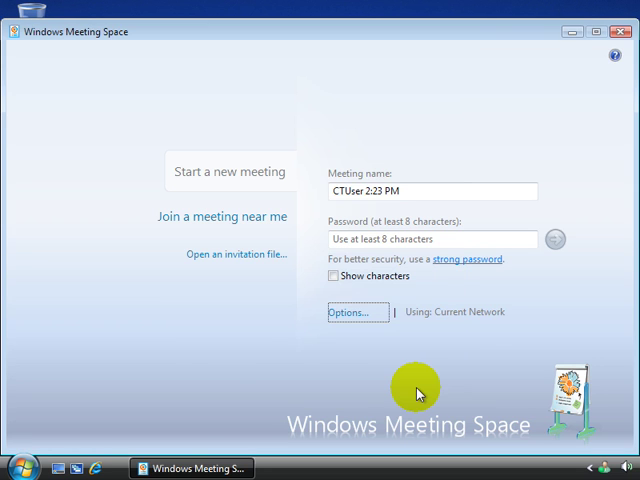
{"action": "triple_click", "coordinate": [432, 191]}
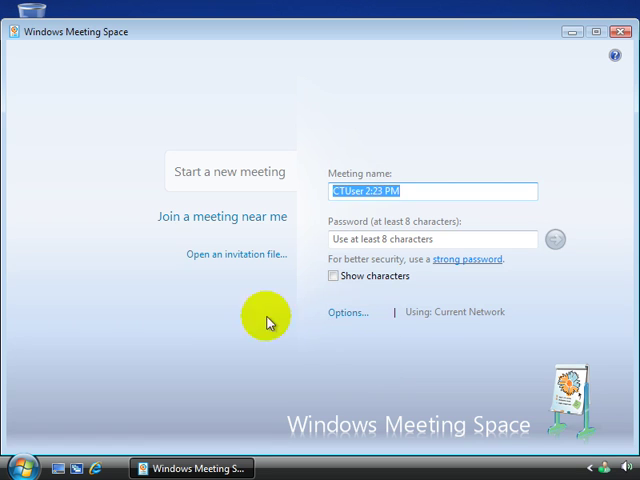
{"action": "left_click", "coordinate": [222, 216]}
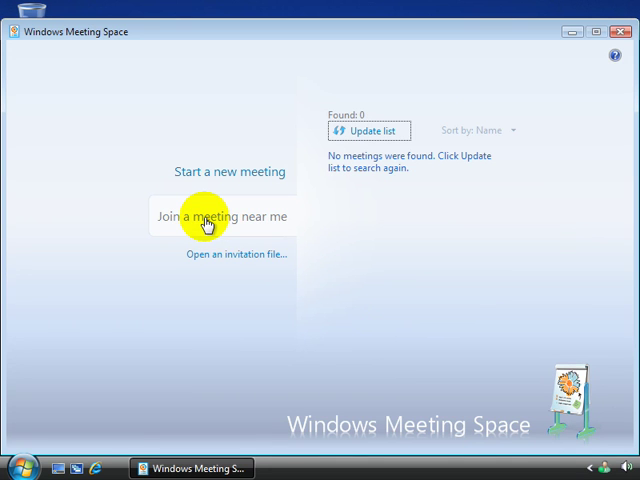
{"action": "mouse_move", "coordinate": [368, 311]}
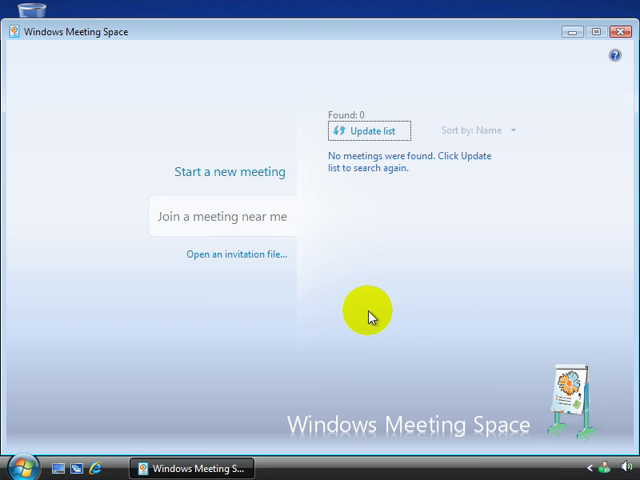
{"action": "mouse_move", "coordinate": [390, 365]}
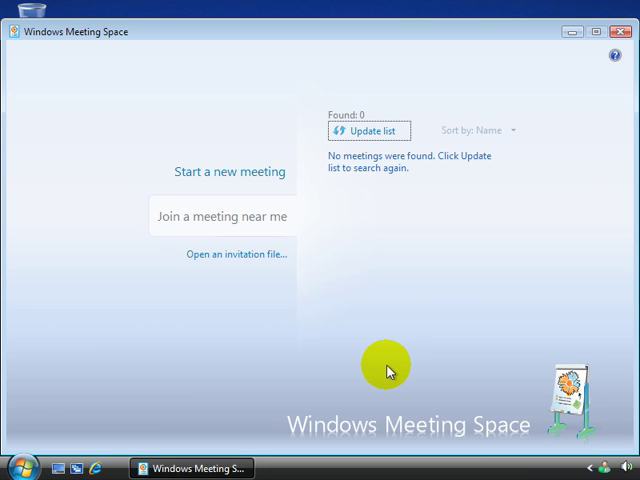
{"action": "left_click", "coordinate": [620, 31]}
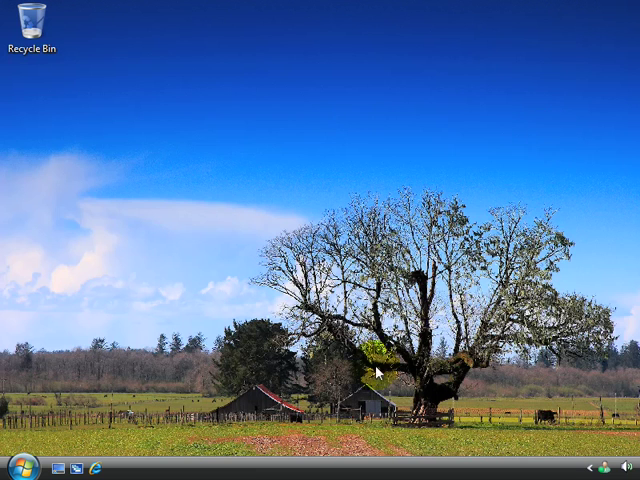